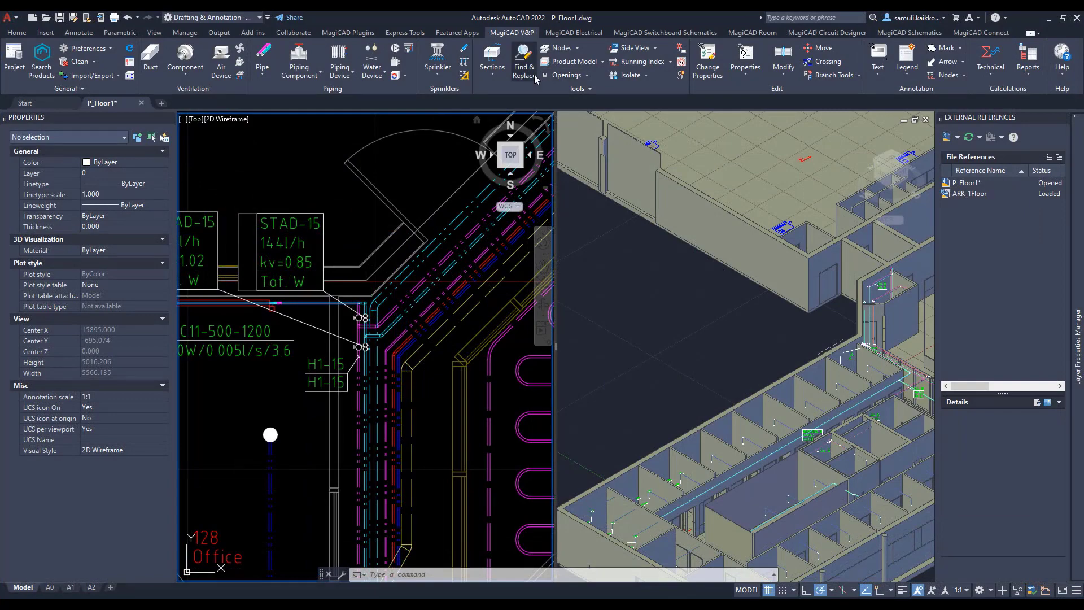
# - Launch Find & Replace from the picked H1-return valve, using the Zone valve row as source
pyautogui.click(524, 61)
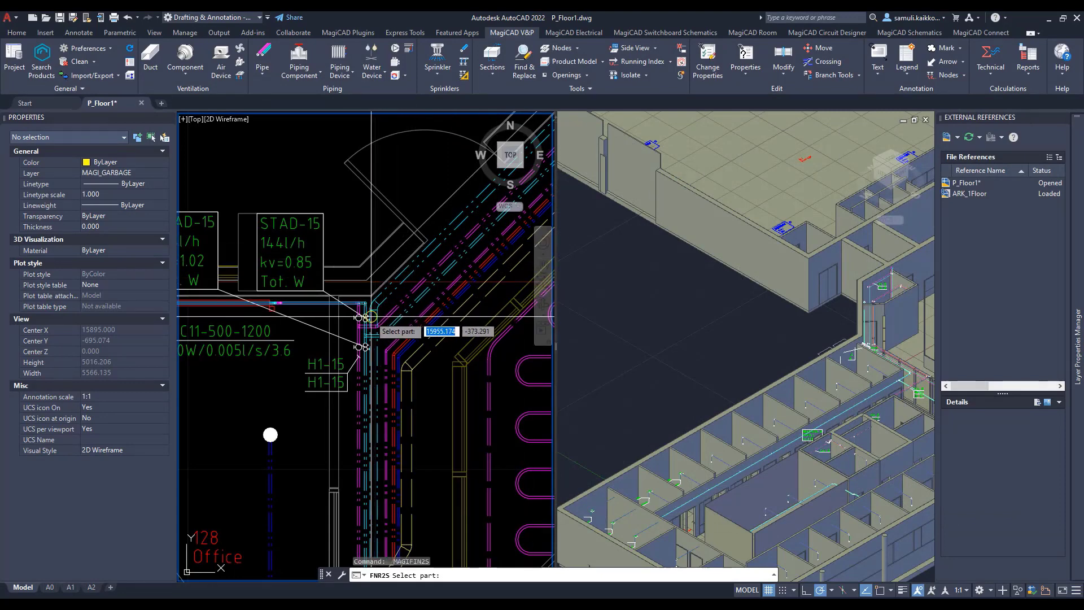
pyautogui.click(365, 318)
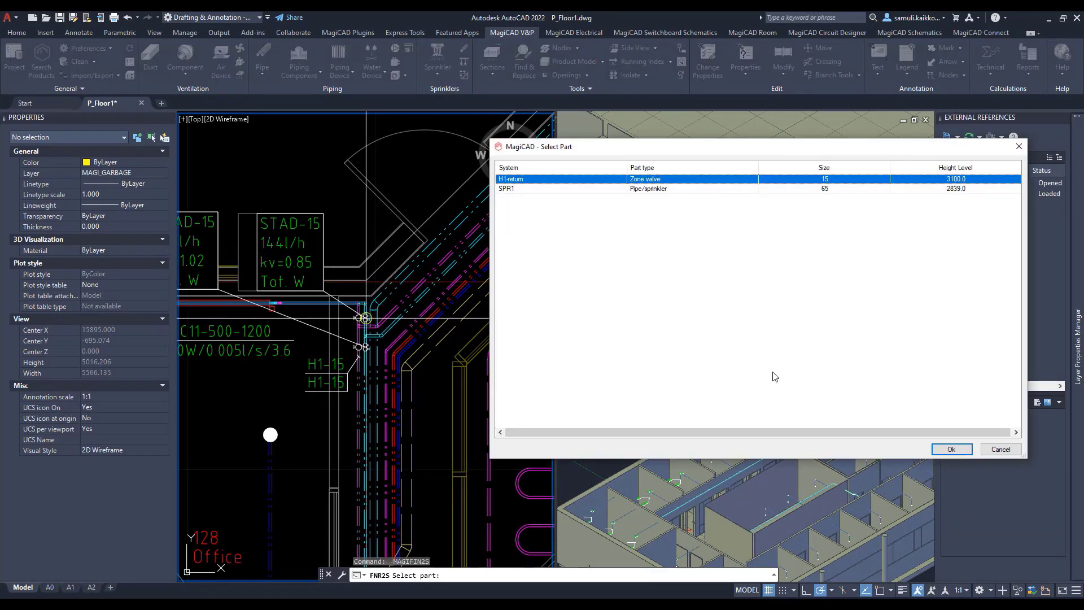
pyautogui.click(951, 449)
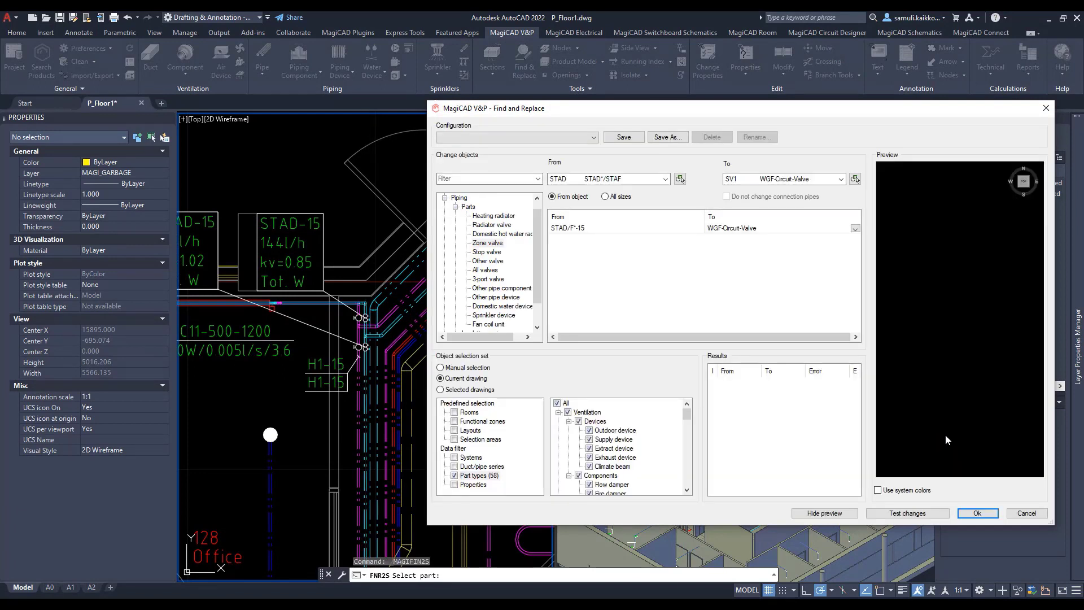
pyautogui.moveTo(848, 201)
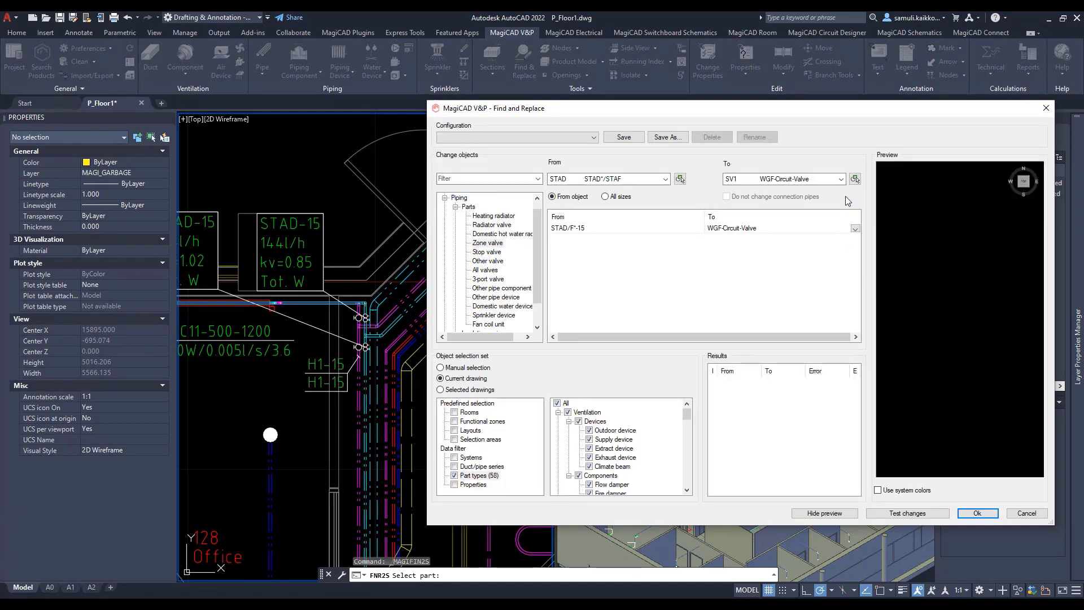
# - Set STAD valves to become ASV-P 15 and run a test change showing no results
pyautogui.click(842, 179)
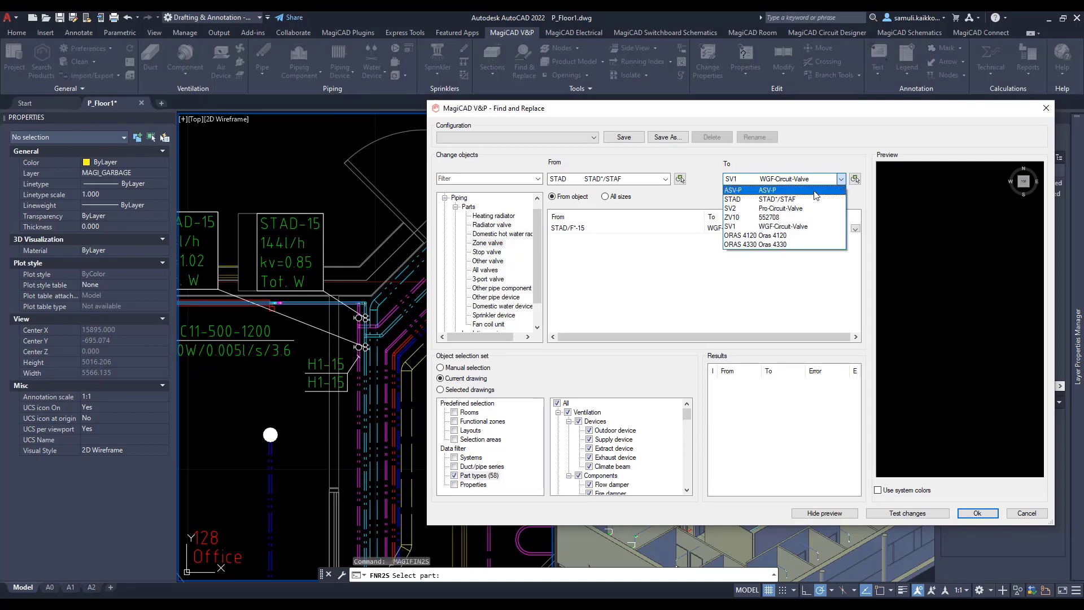
pyautogui.click(767, 190)
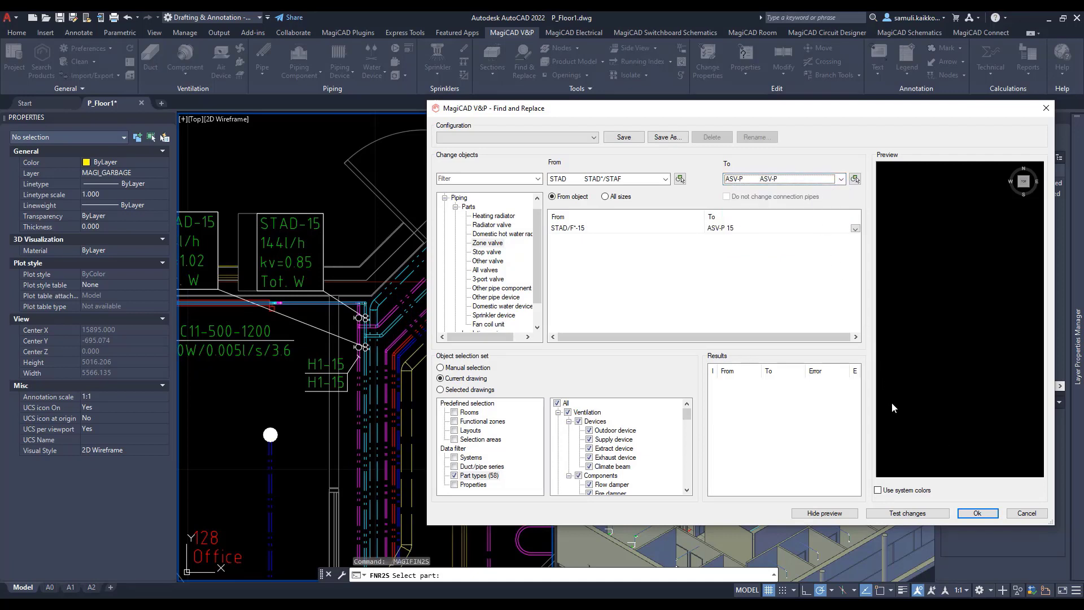
pyautogui.click(906, 513)
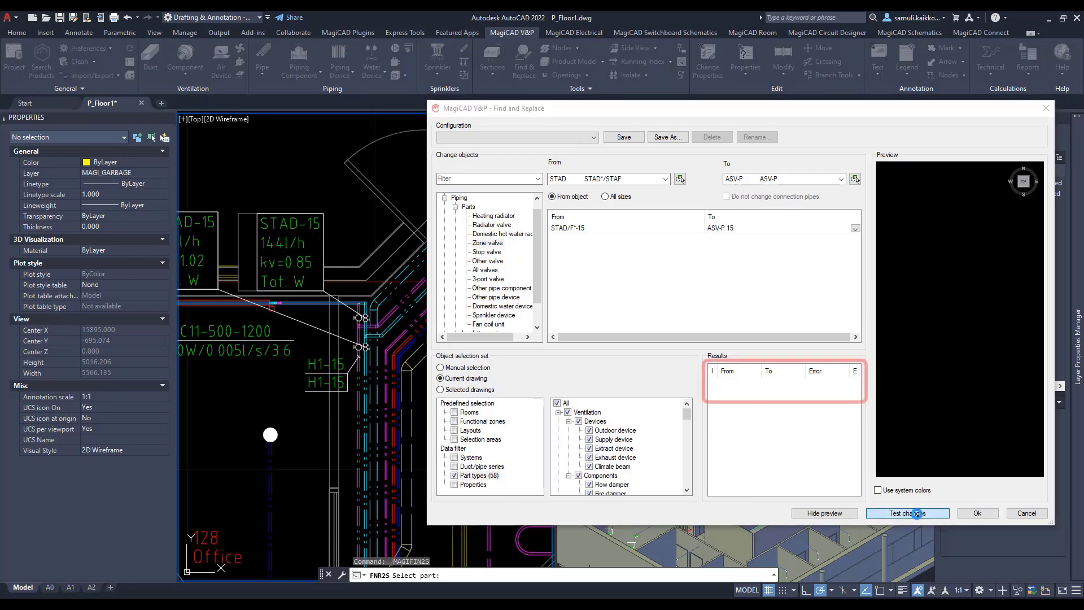
pyautogui.click(906, 513)
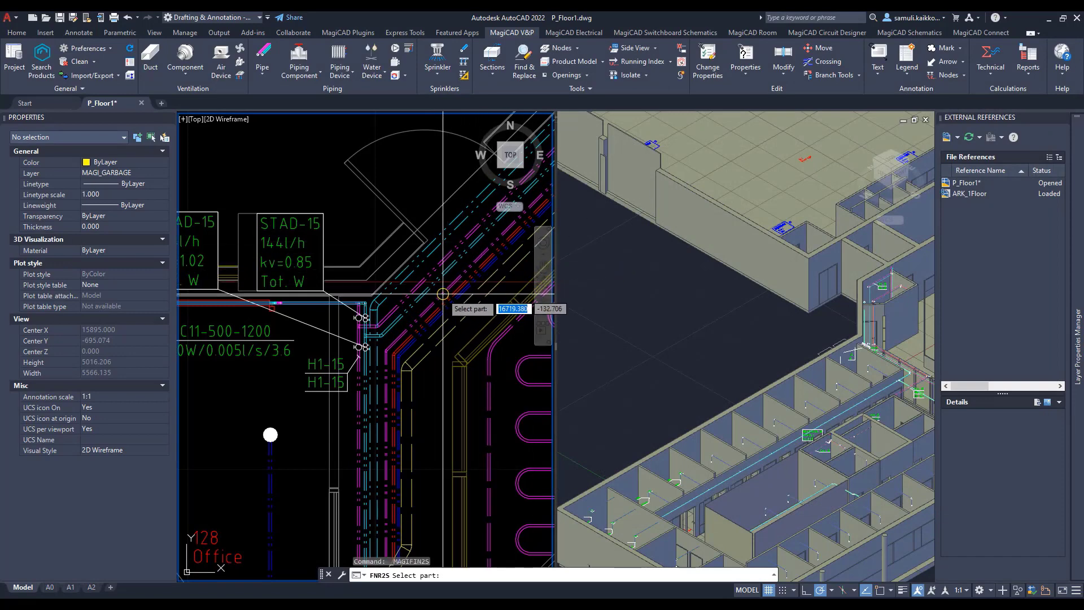
# - Target the picked copper pipe to become Steel pipe Fe-35 and test, previewing 18 to 20
pyautogui.click(524, 61)
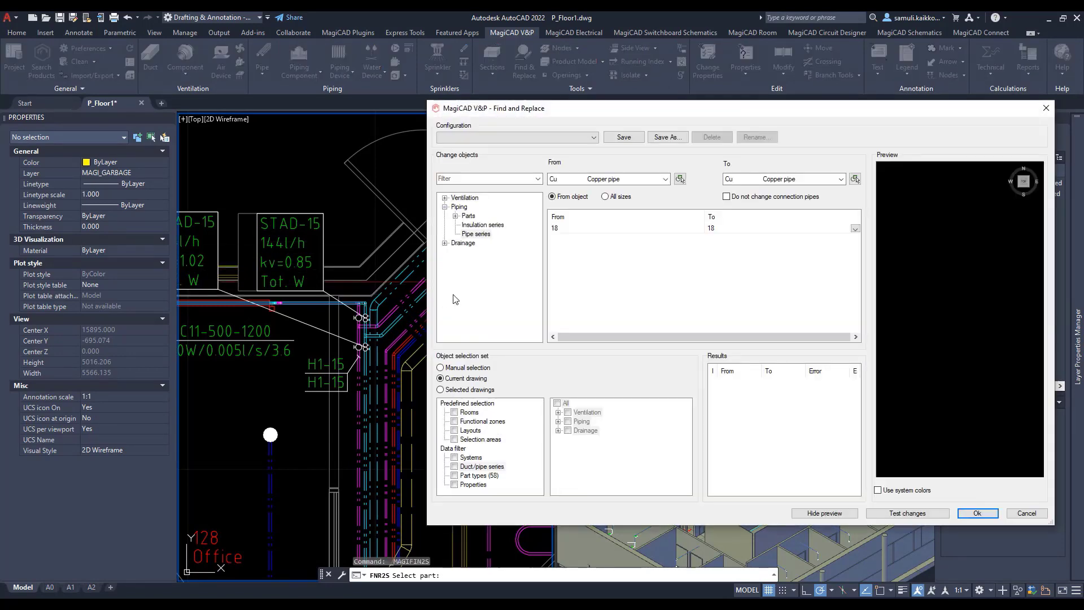
pyautogui.moveTo(650, 283)
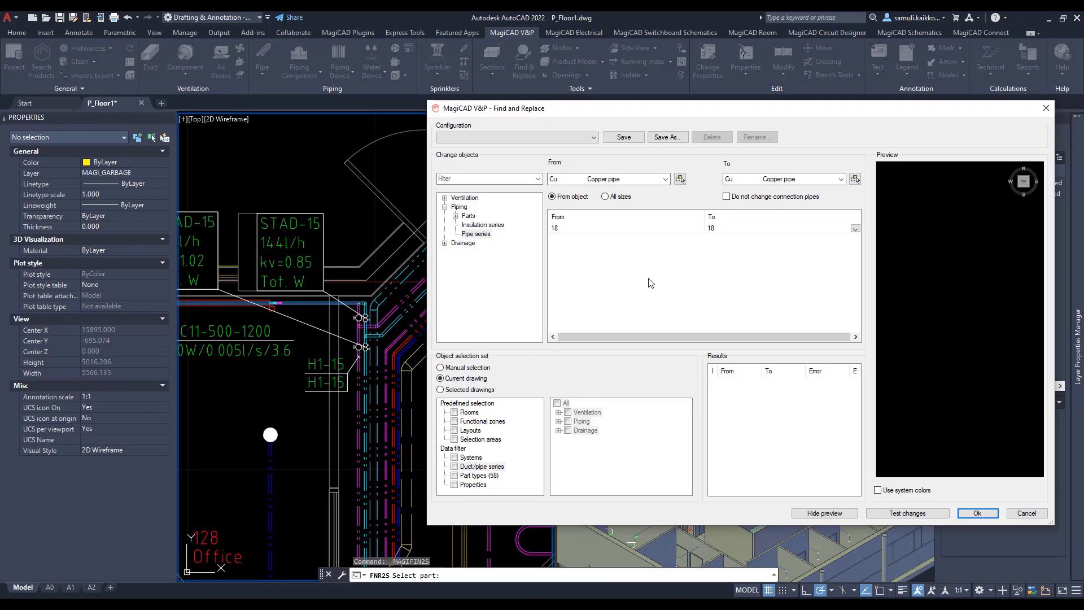
pyautogui.click(842, 178)
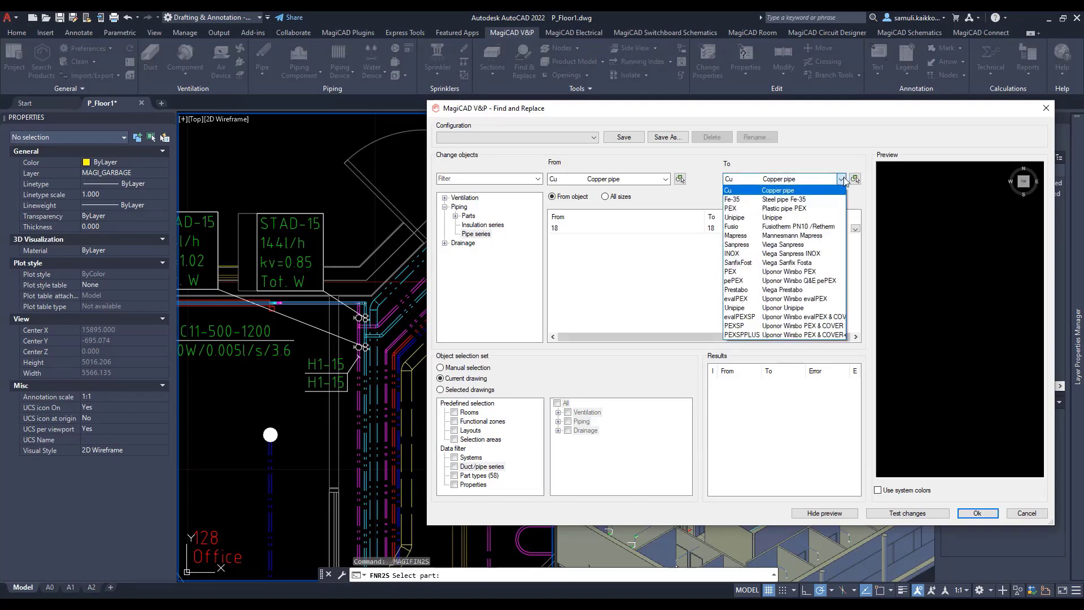
pyautogui.click(781, 200)
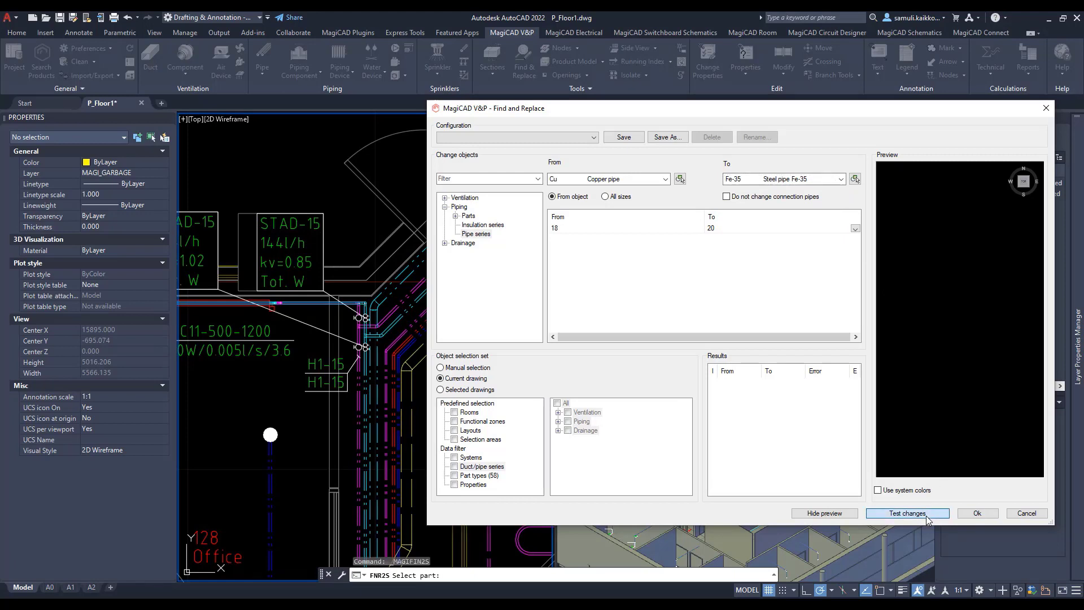
pyautogui.click(906, 513)
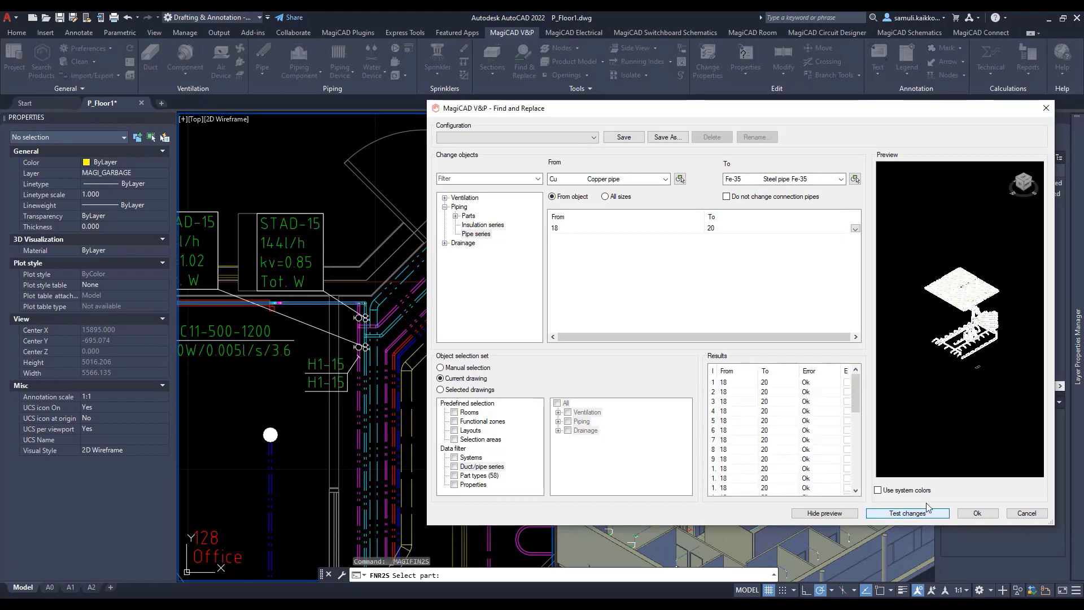